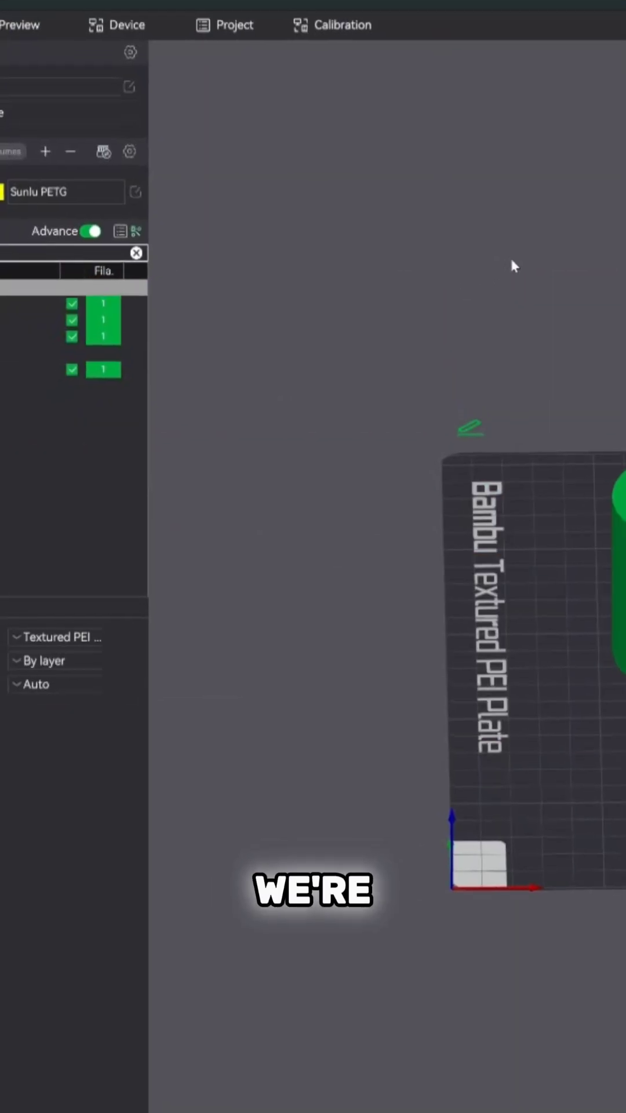
# Add a text shape in the Gadugi font reading 'BamBam'
pyautogui.click(162, 285)
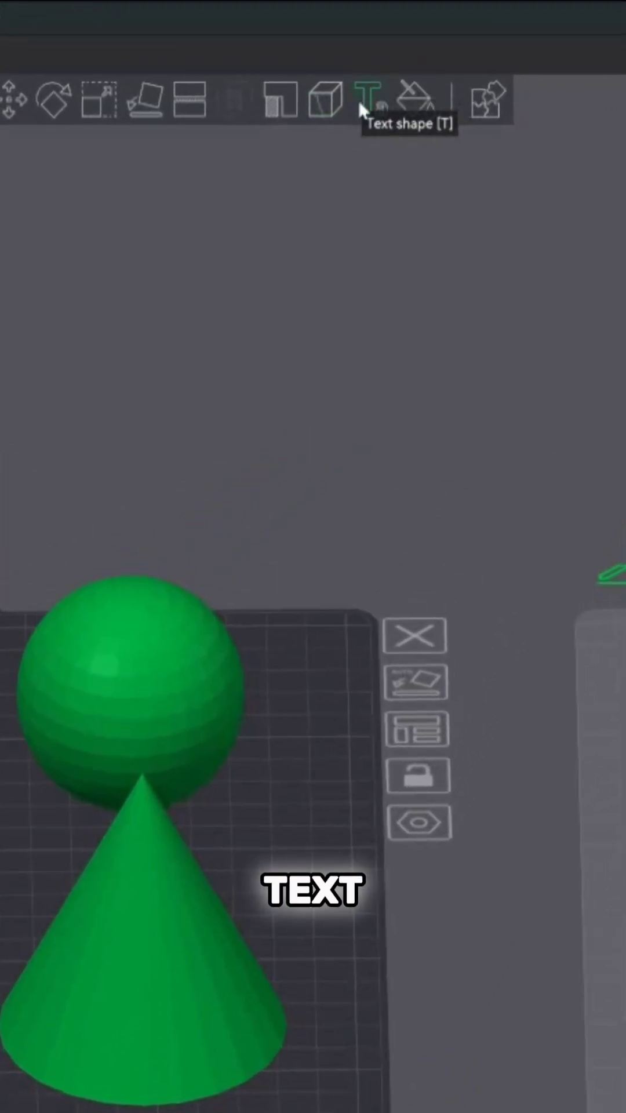
pyautogui.click(364, 100)
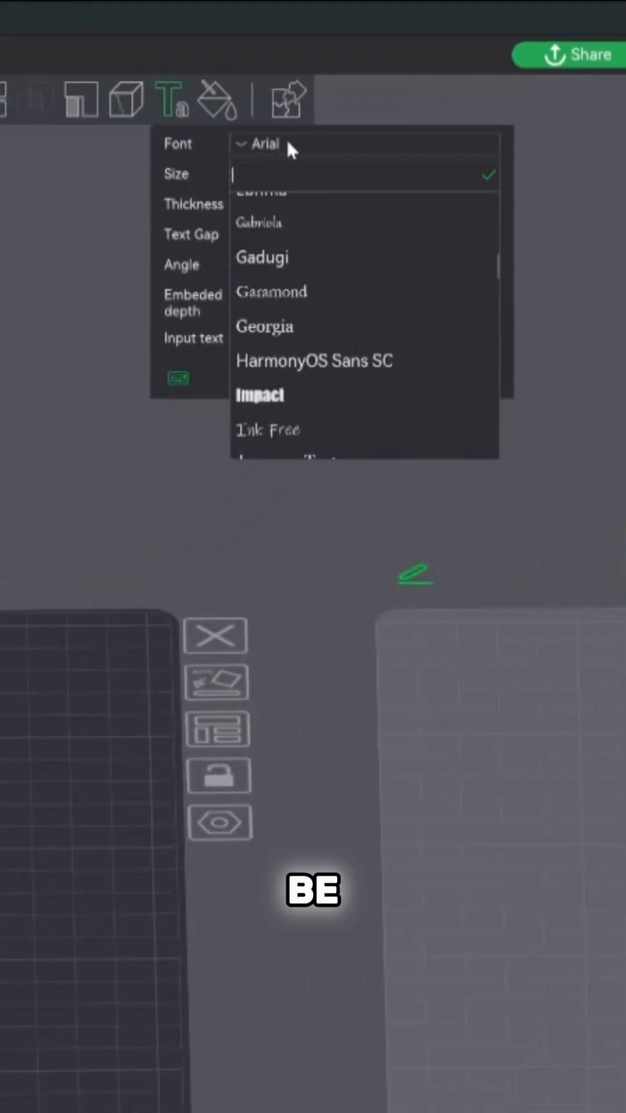
pyautogui.click(261, 257)
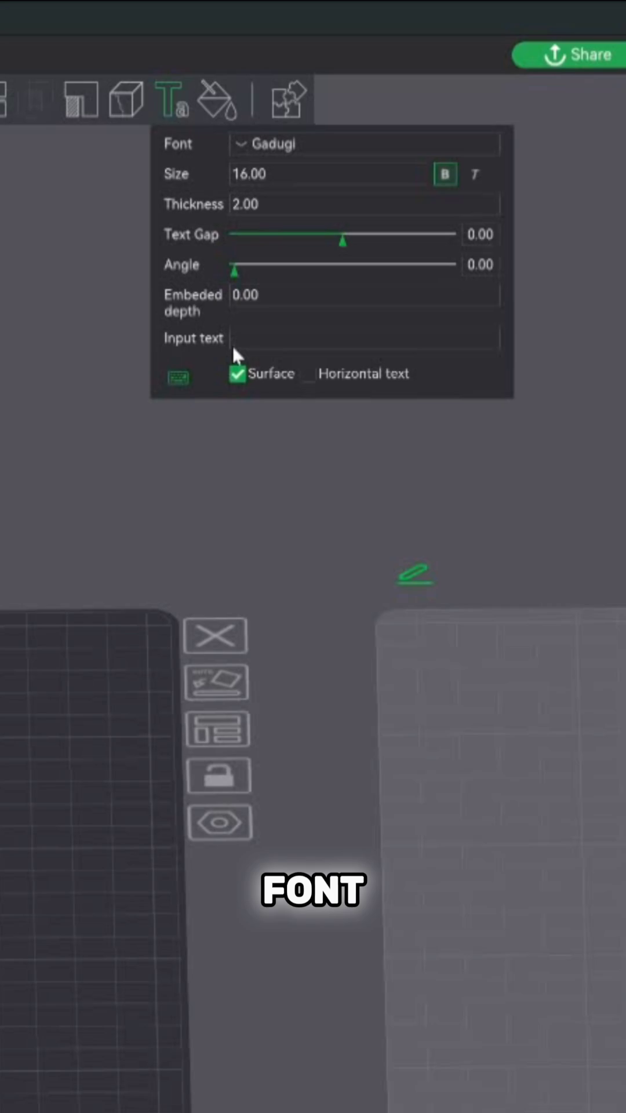
pyautogui.write('BamBam')
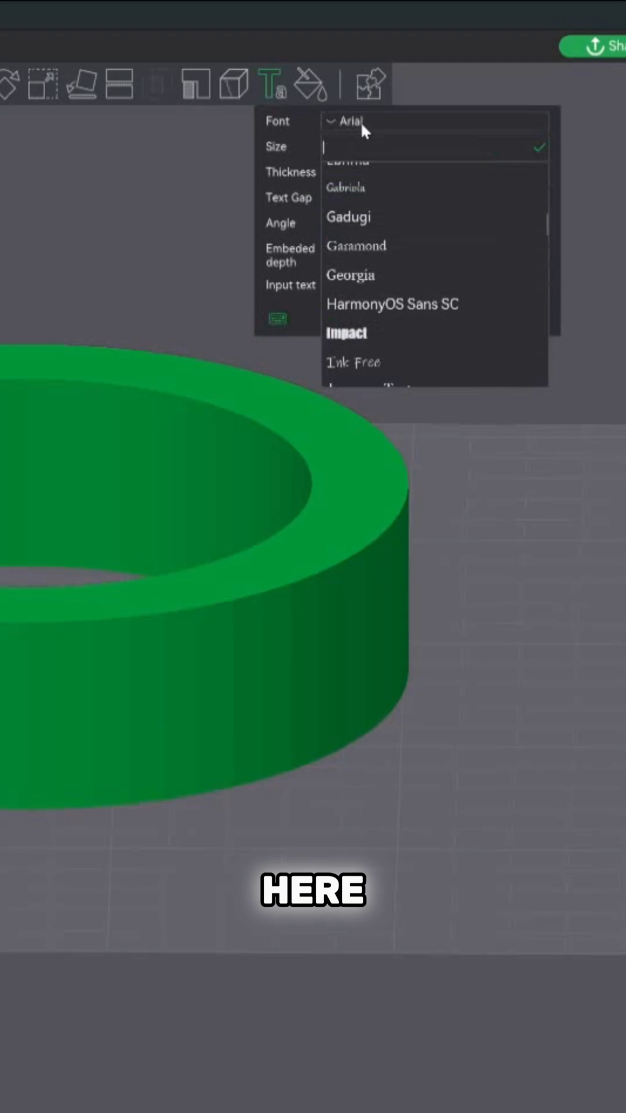
# Choose the lettering font so BamBam sits raised on the ring's outer wall
pyautogui.click(349, 217)
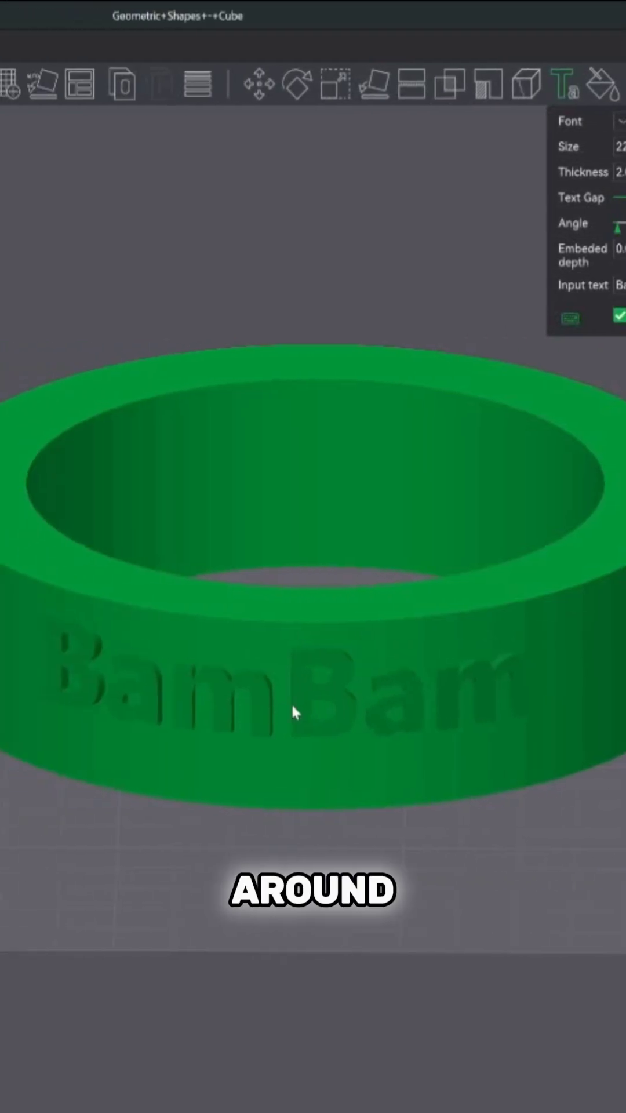
# Change the BamBam text's type to Negative Part so it engraves the ring
pyautogui.rightClick(296, 713)
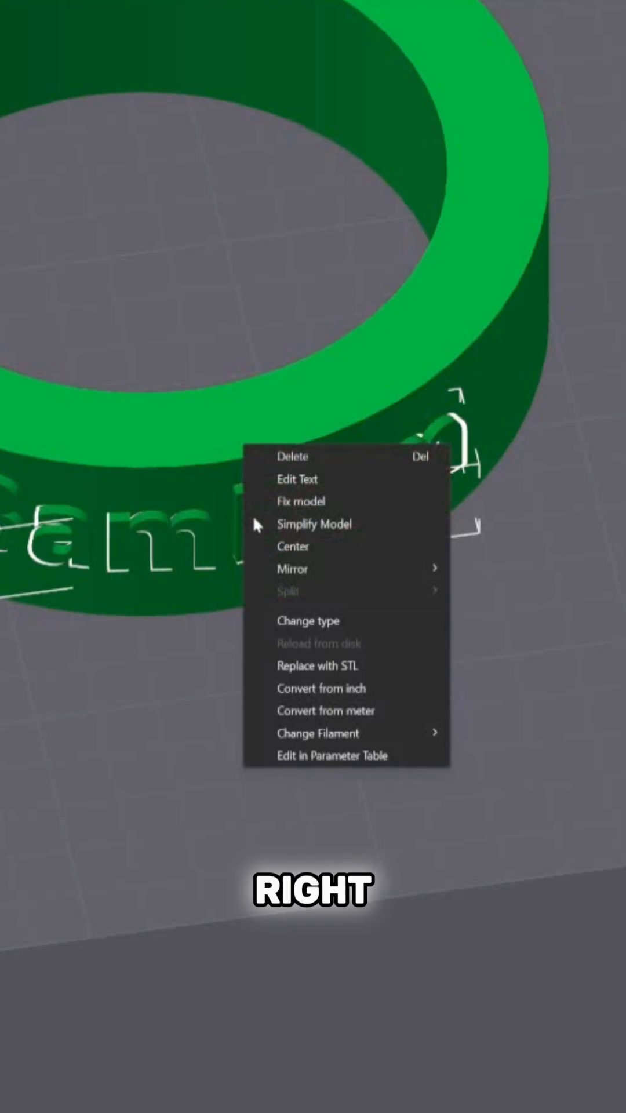
pyautogui.click(308, 620)
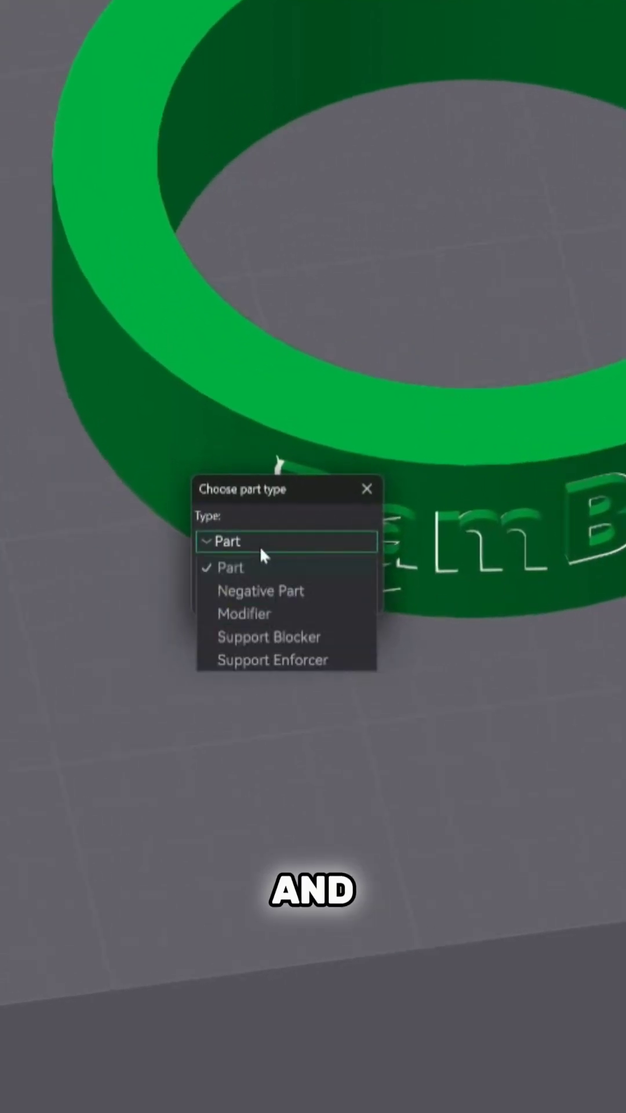
pyautogui.click(261, 590)
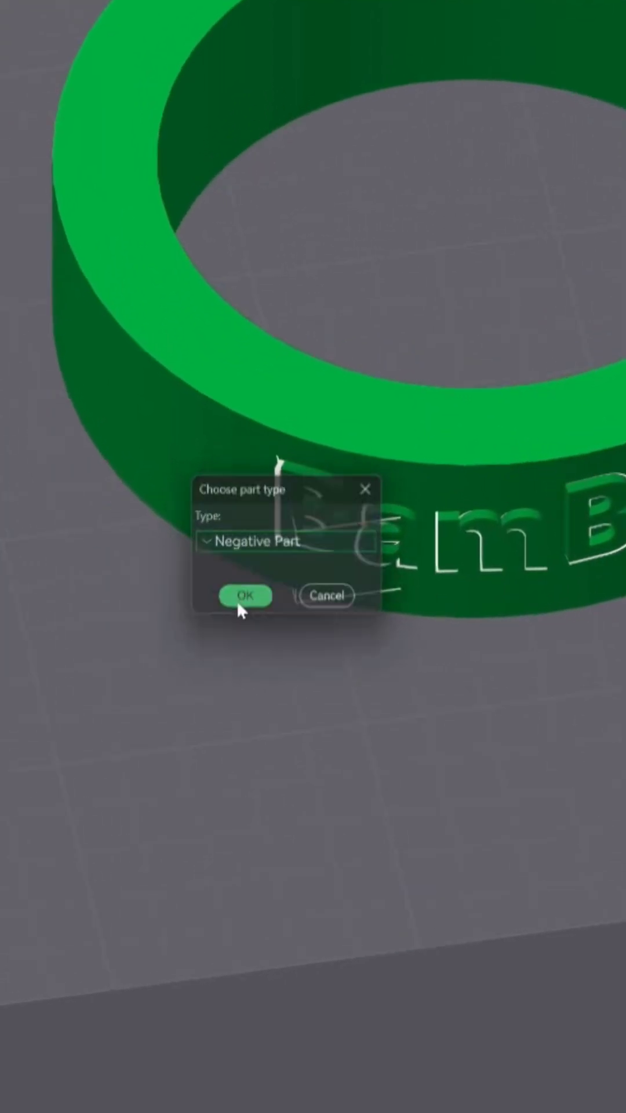
pyautogui.click(245, 596)
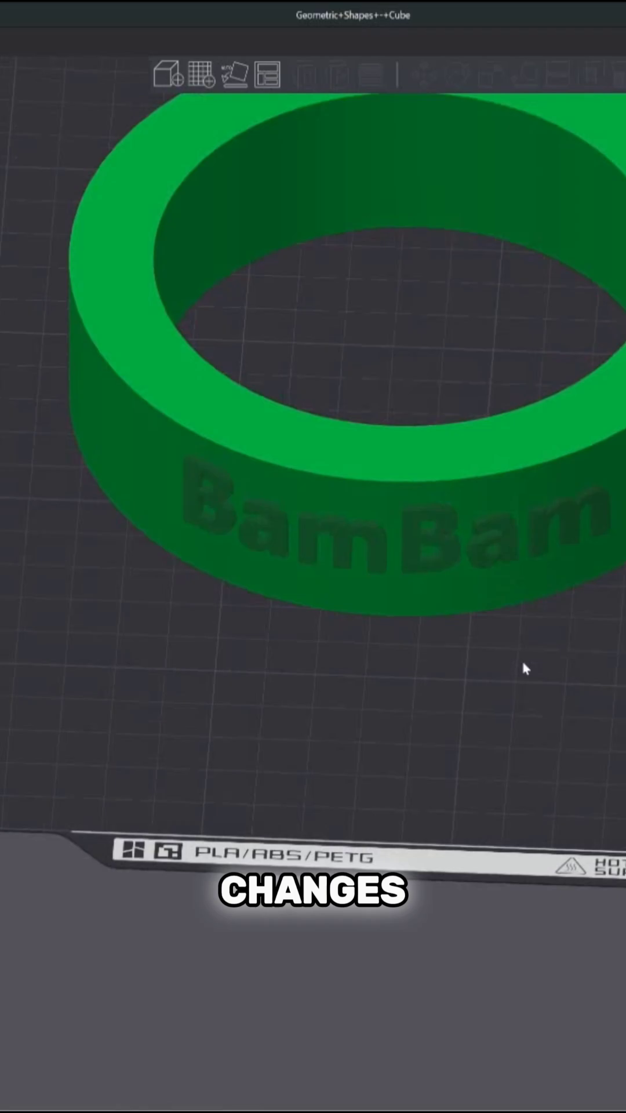